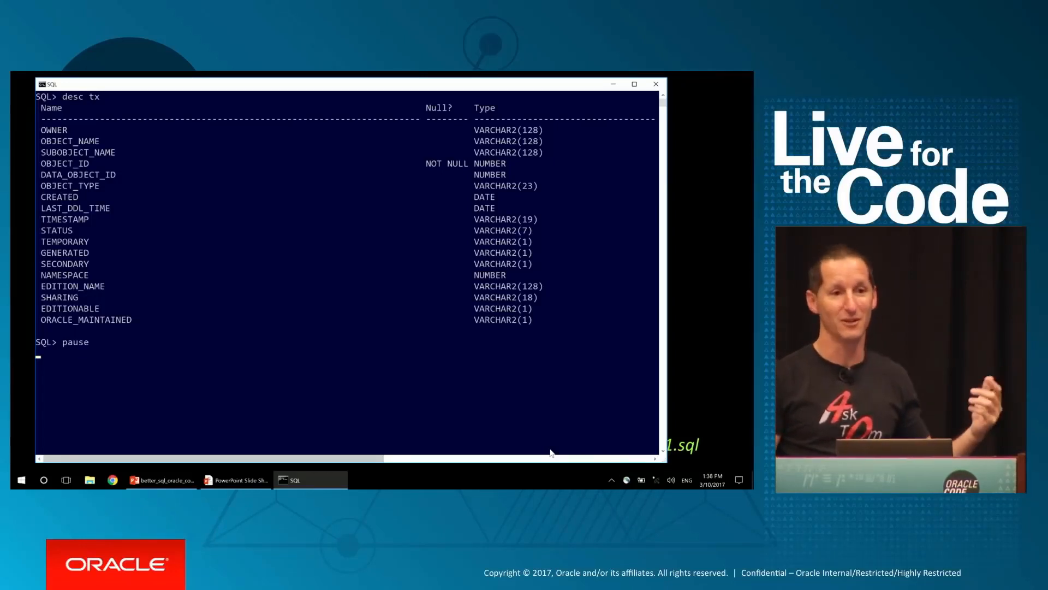
# Step: Step past the script pauses to describe TX and show its ~10 million rows and ~1.5 GB size
pyautogui.press('enter')
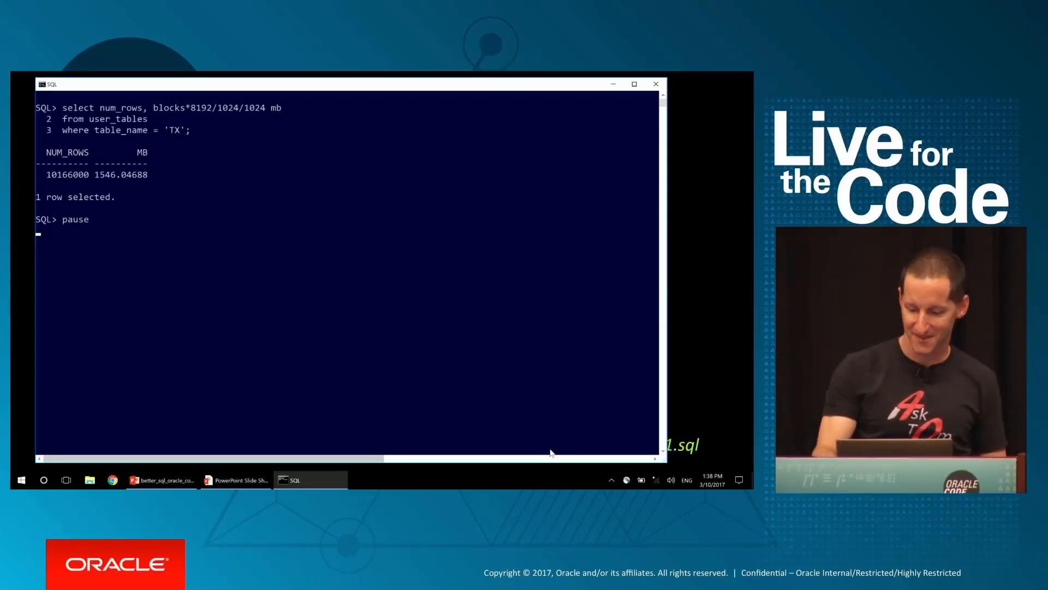
pyautogui.press('enter')
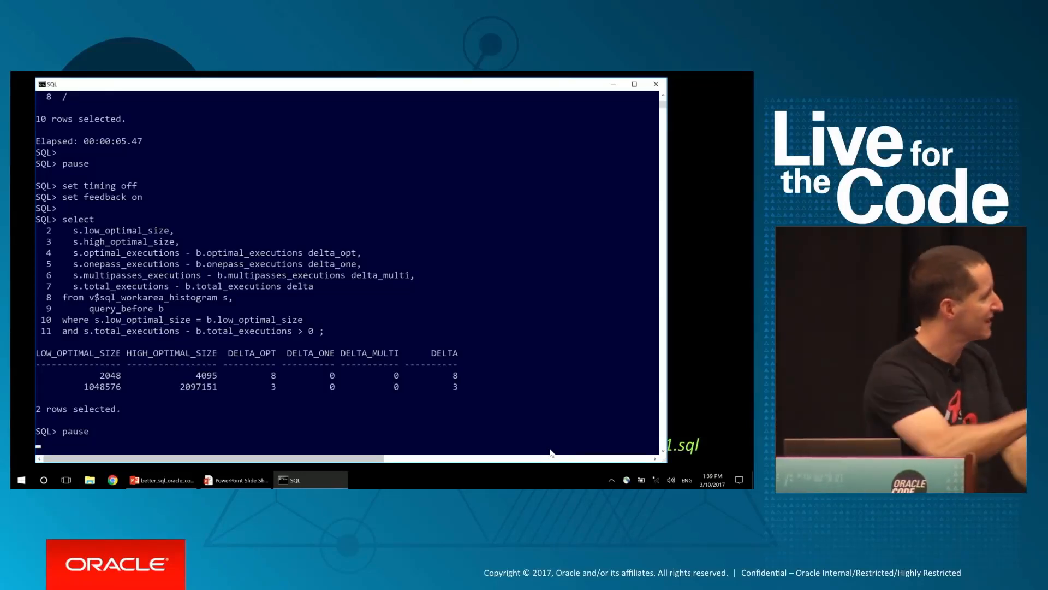
# Step: Run the timed top-10 query and show the work-area histogram deltas, all optimal, largest 1–2 MB
pyautogui.click(632, 84)
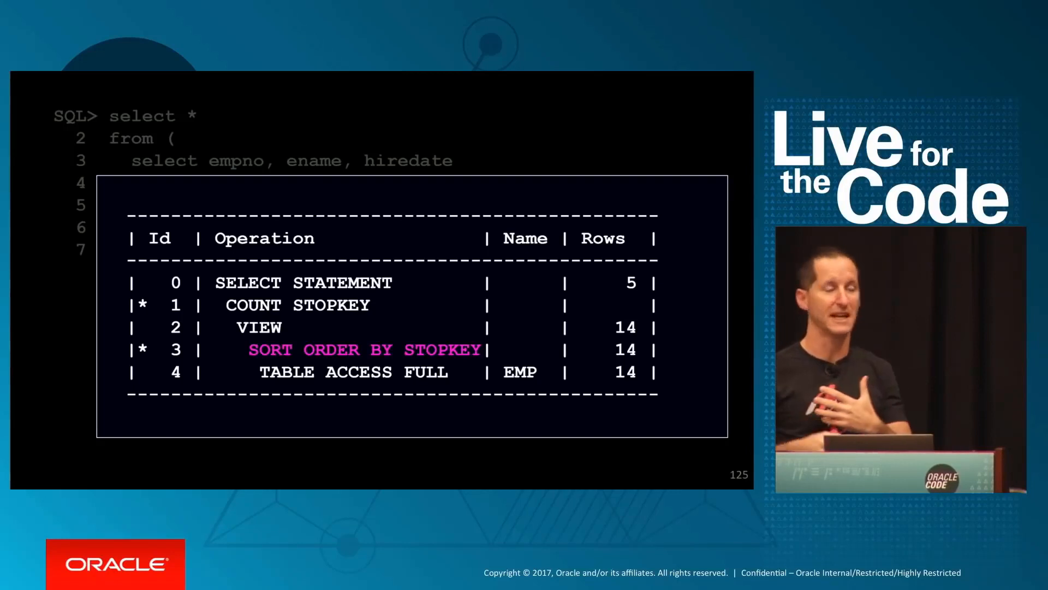
# Step: Advance from slide 125 to slide 126, showing the WINDOW SORT PUSHED RANK plan
pyautogui.press('right')
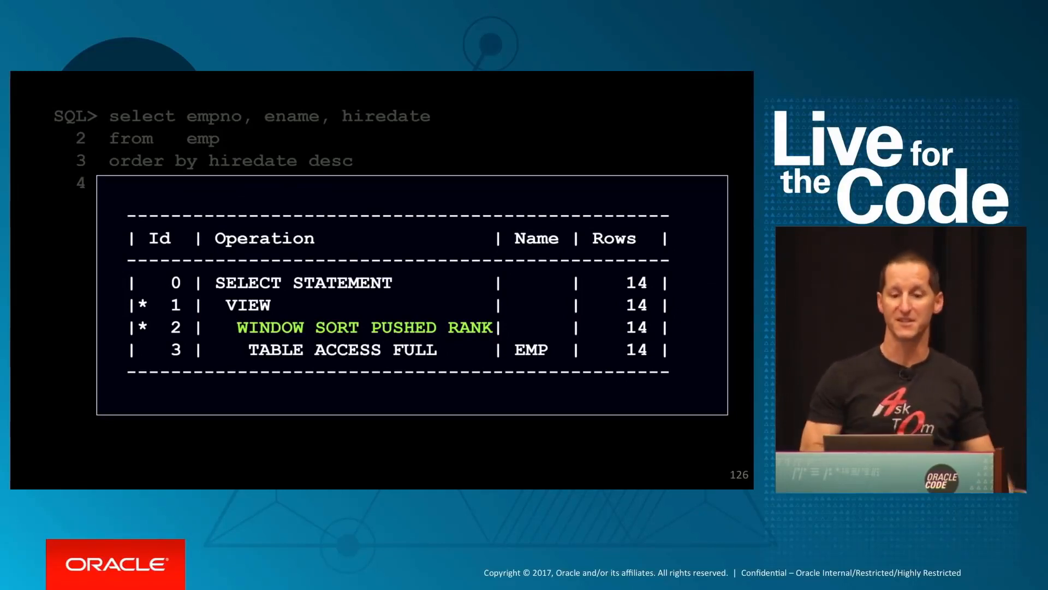